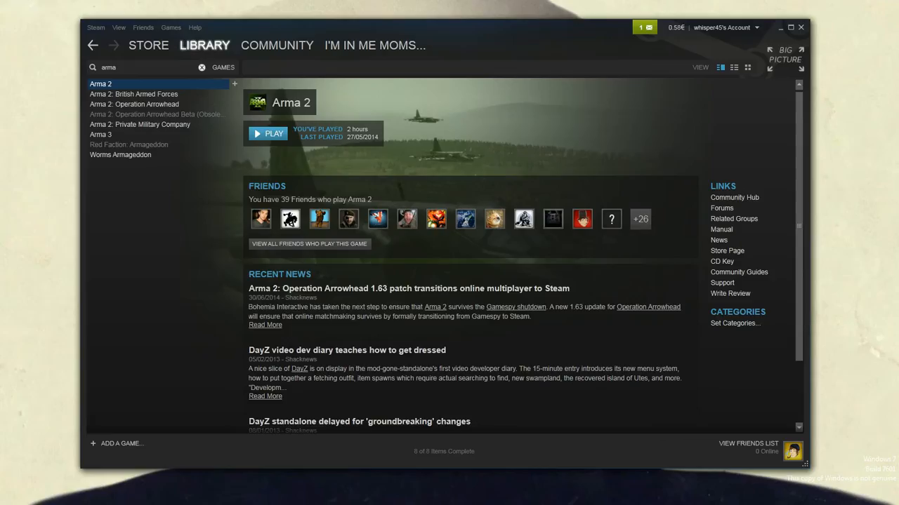
- Browse Arma 3's local game files from its Steam Properties
right_click(101, 135)
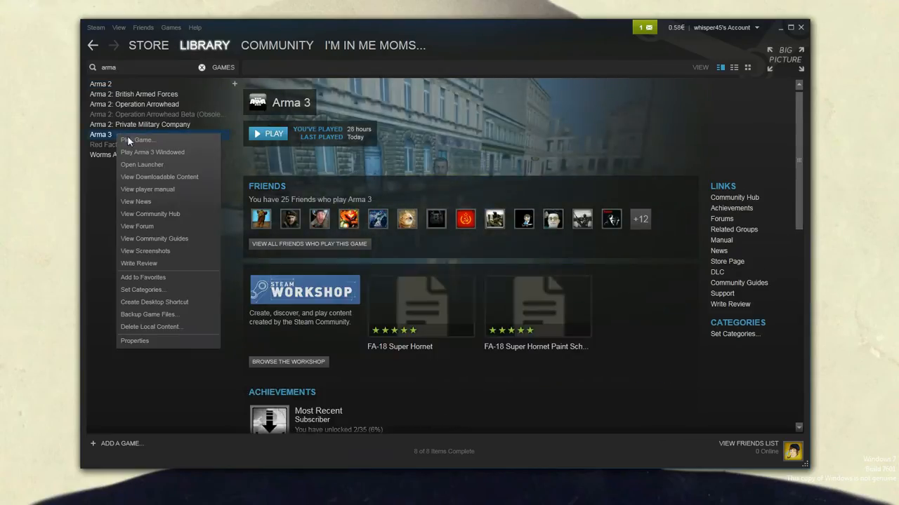
left_click(135, 341)
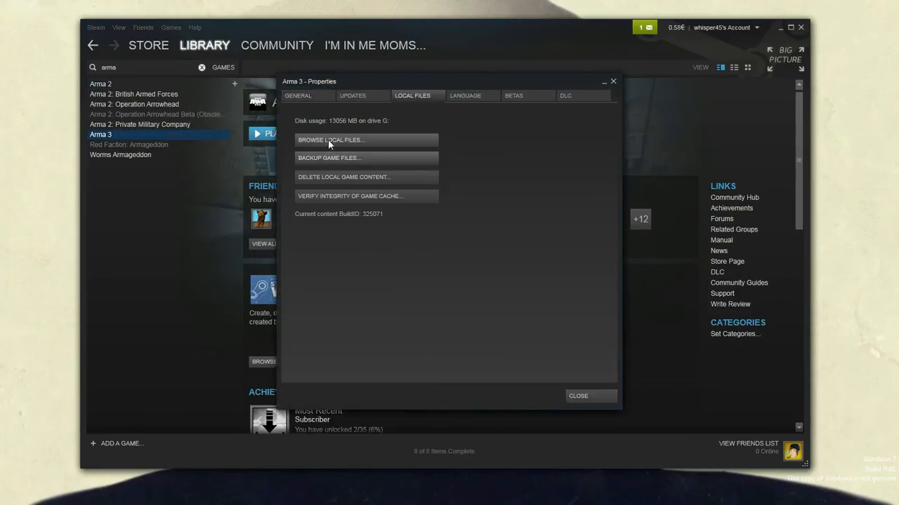
left_click(329, 140)
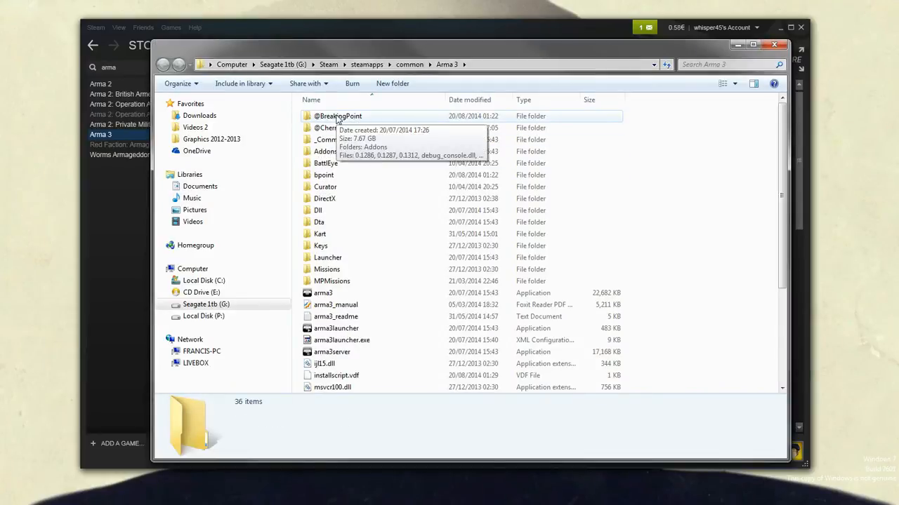
double_click(339, 115)
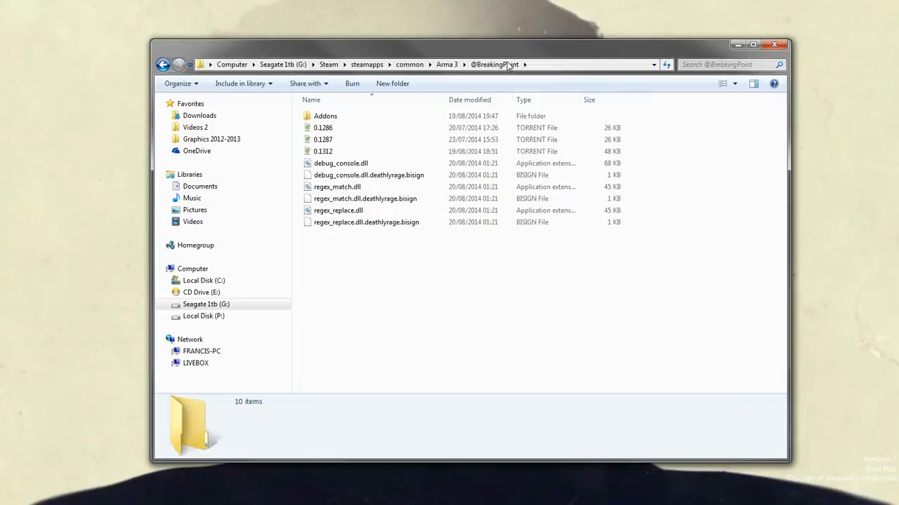
double_click(326, 115)
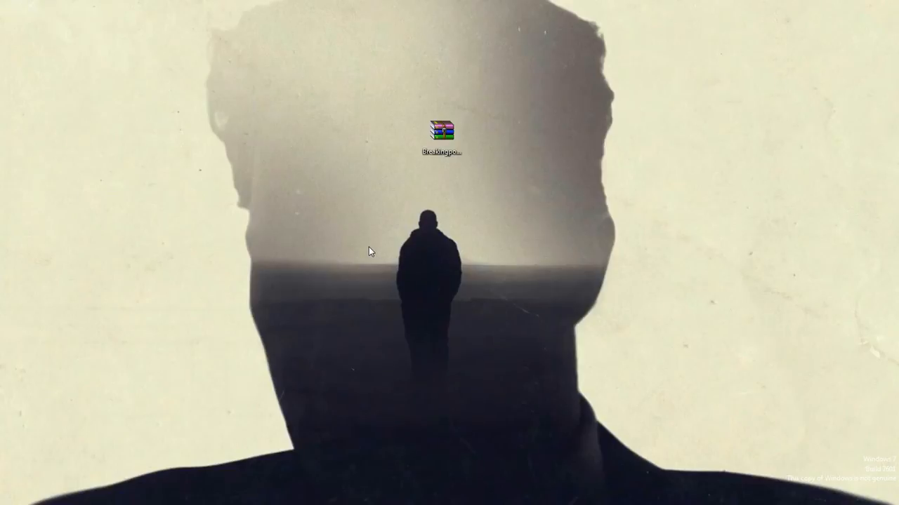
- Start the Breaking Point launcher and show its Installation & Updates page
double_click(441, 132)
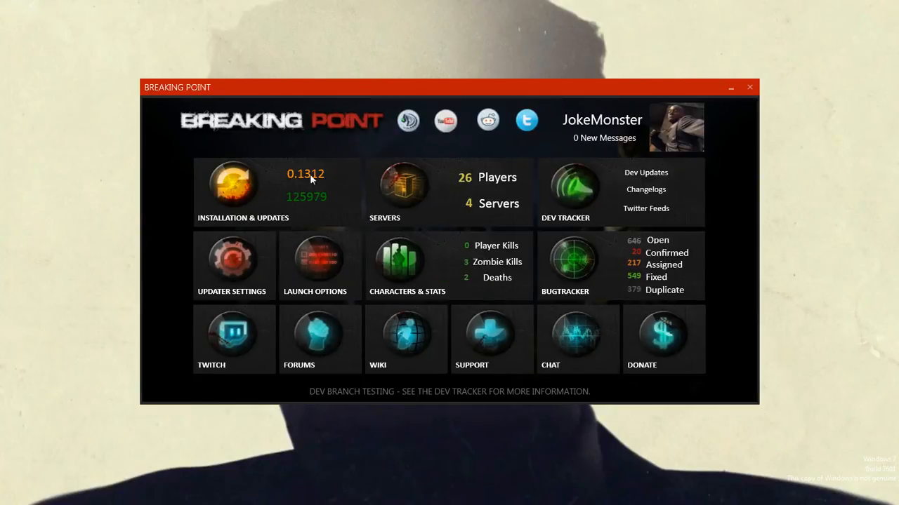
left_click(243, 190)
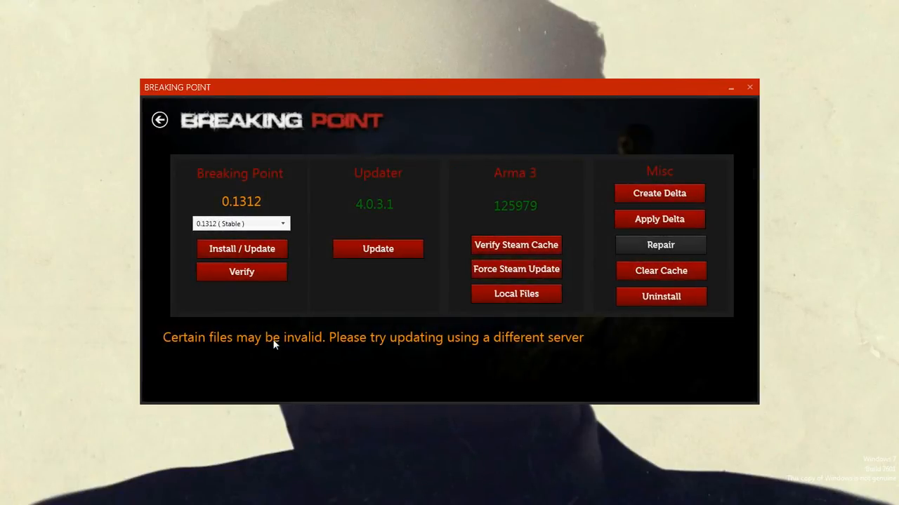
mouse_move(314, 351)
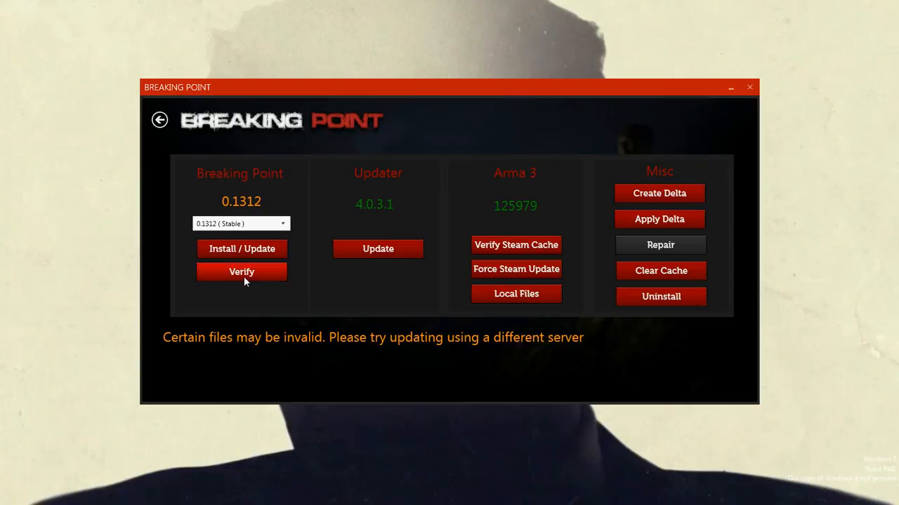
mouse_move(242, 249)
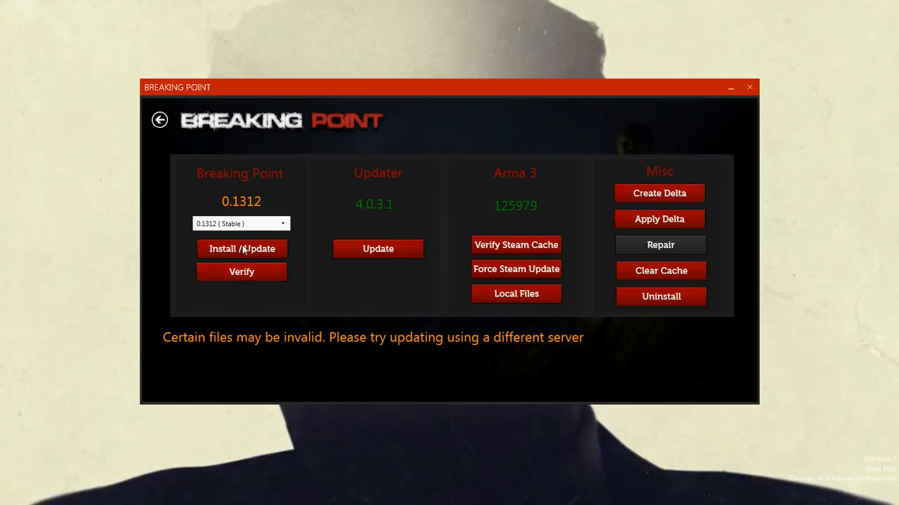
mouse_move(247, 305)
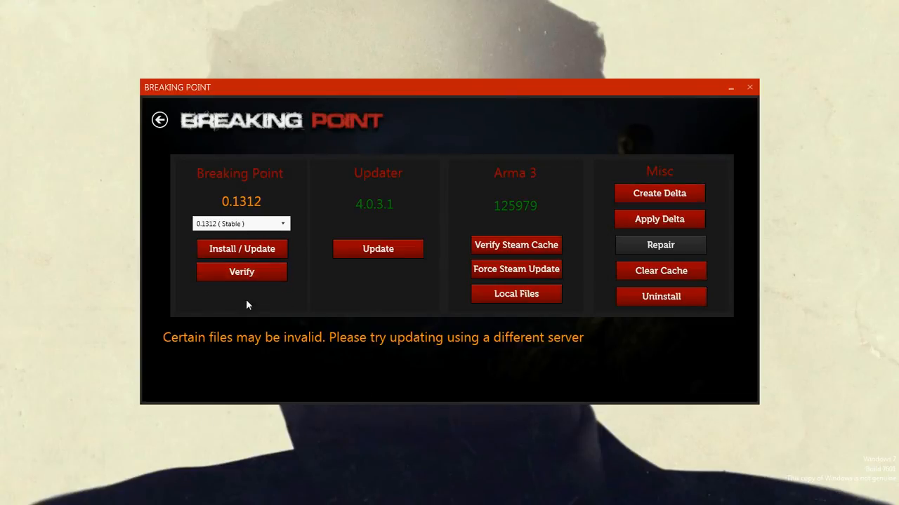
mouse_move(422, 311)
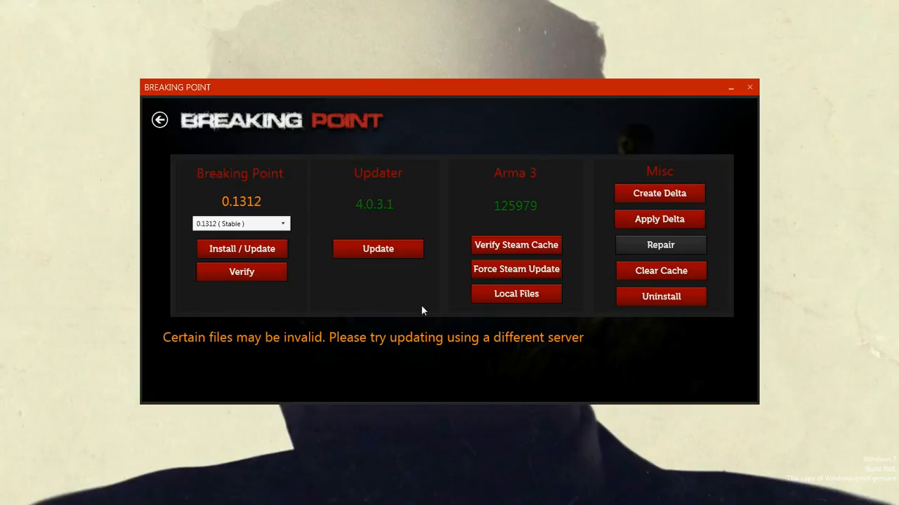
mouse_move(490, 353)
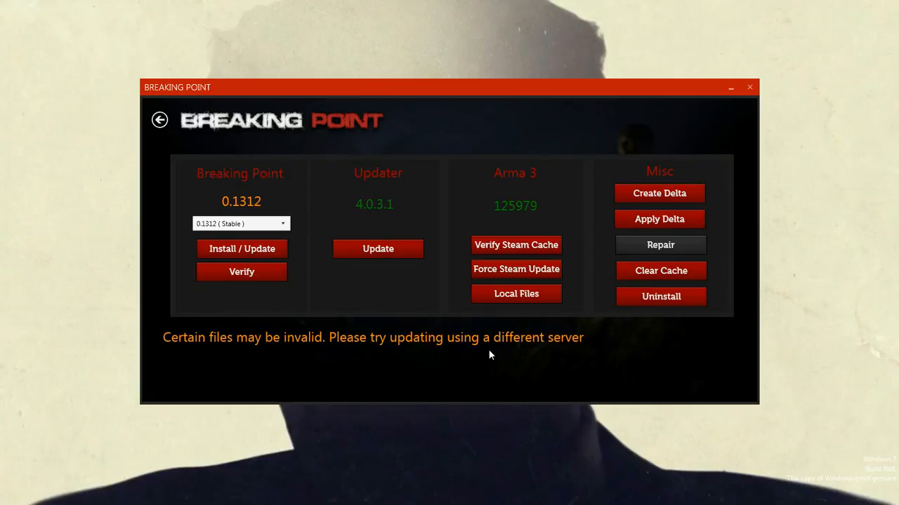
mouse_move(761, 104)
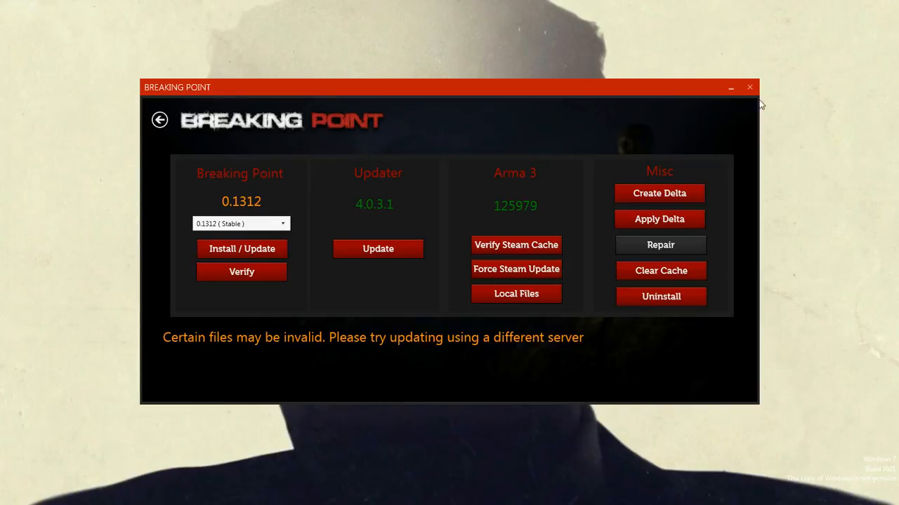